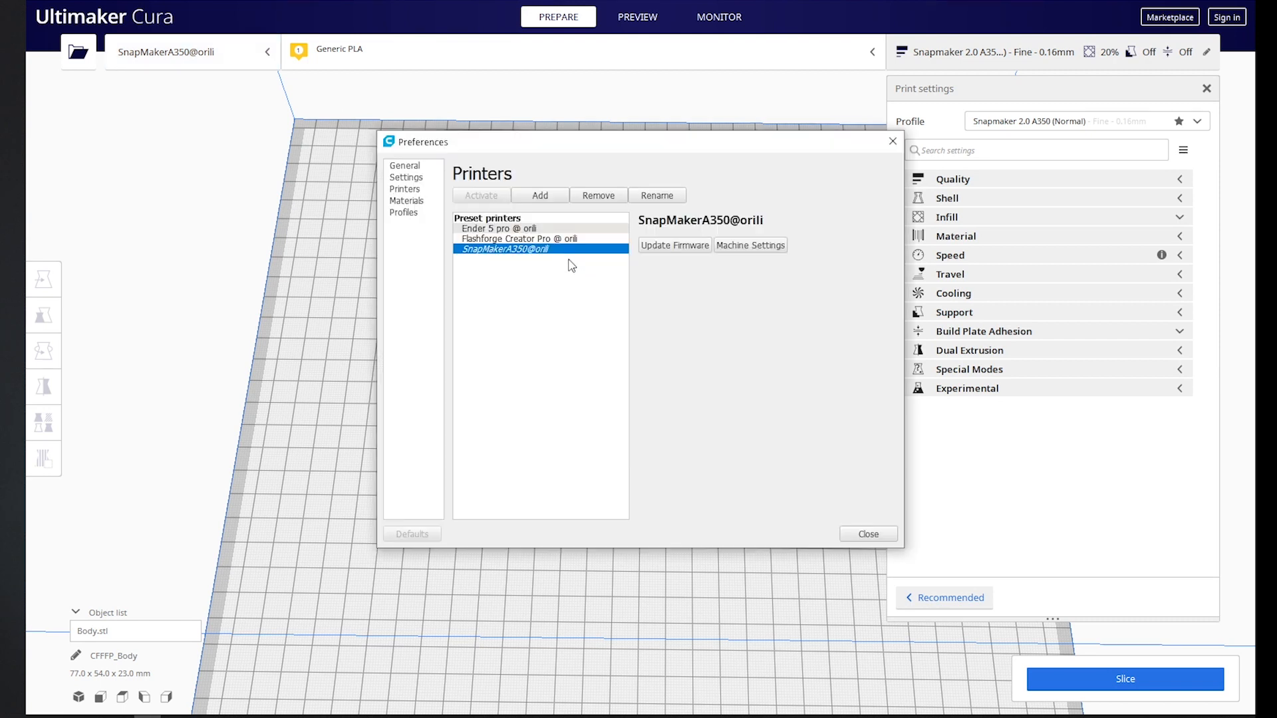
Select the SnapMakerA350@orili printer in Cura's preset printers list.
click(751, 245)
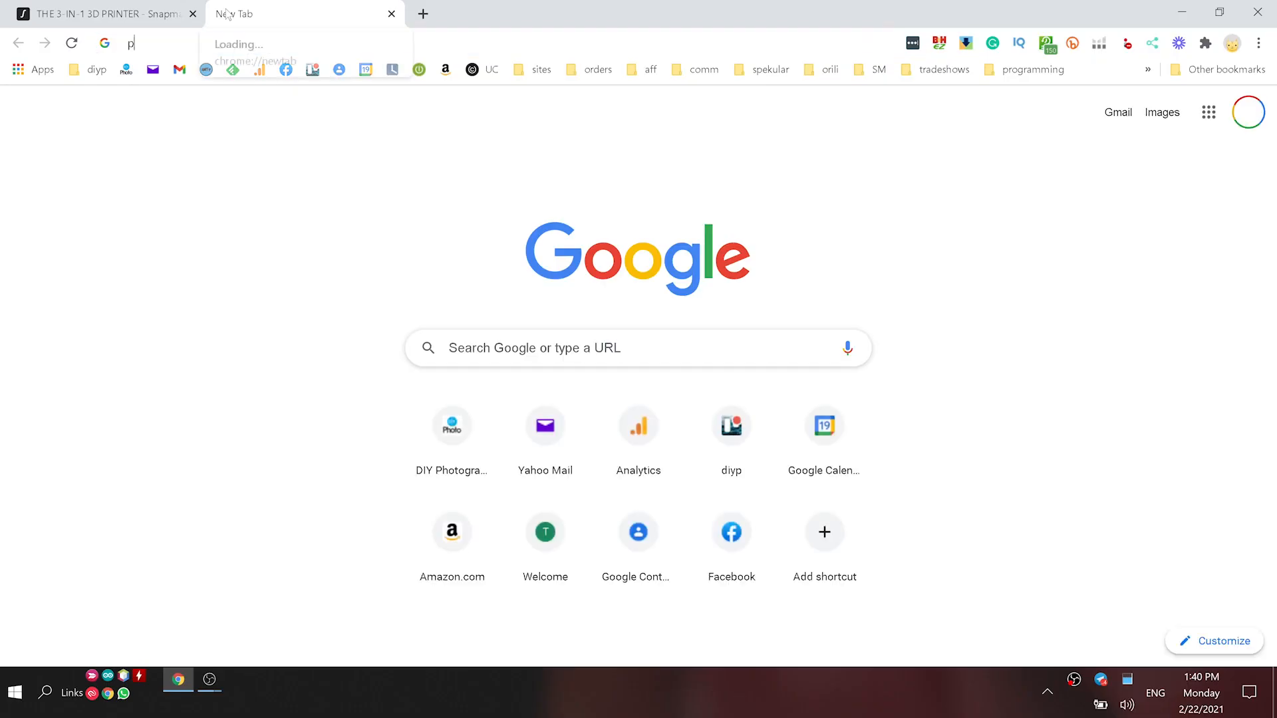
Search 'pronterface', go to the site's download section, and open the Printrun README on GitHub.
text(ronterface.com)
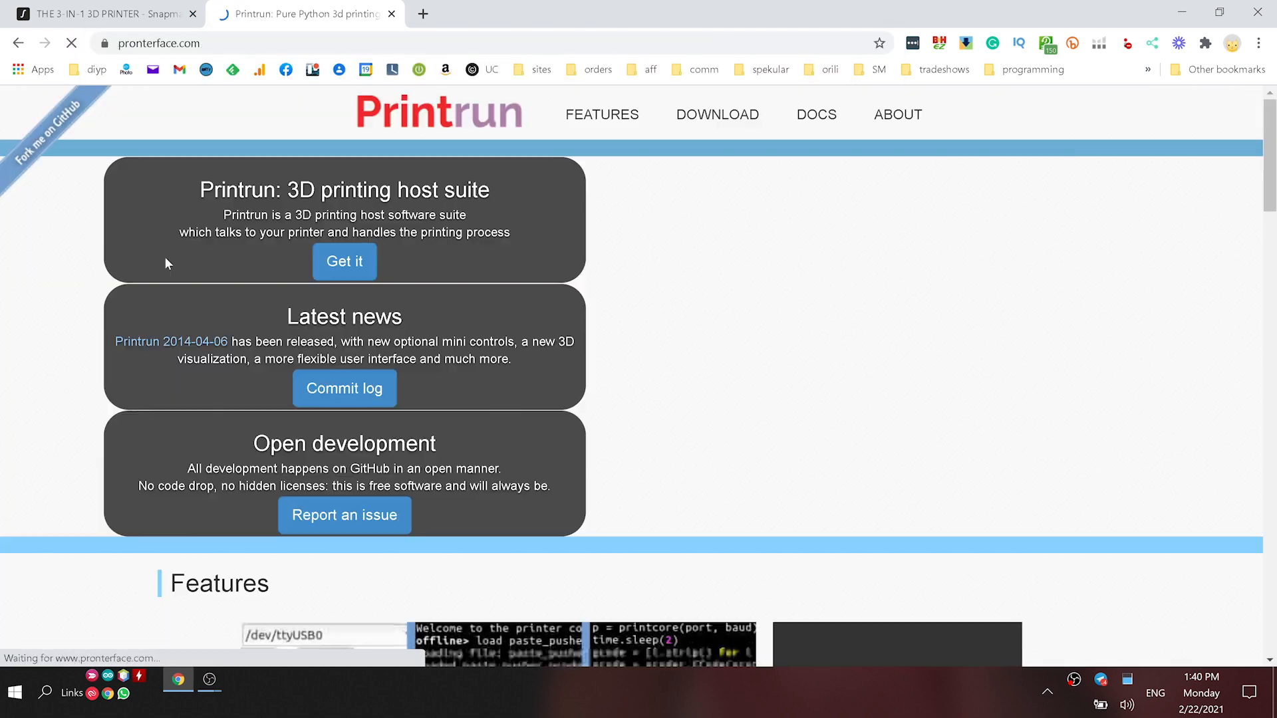
click(715, 114)
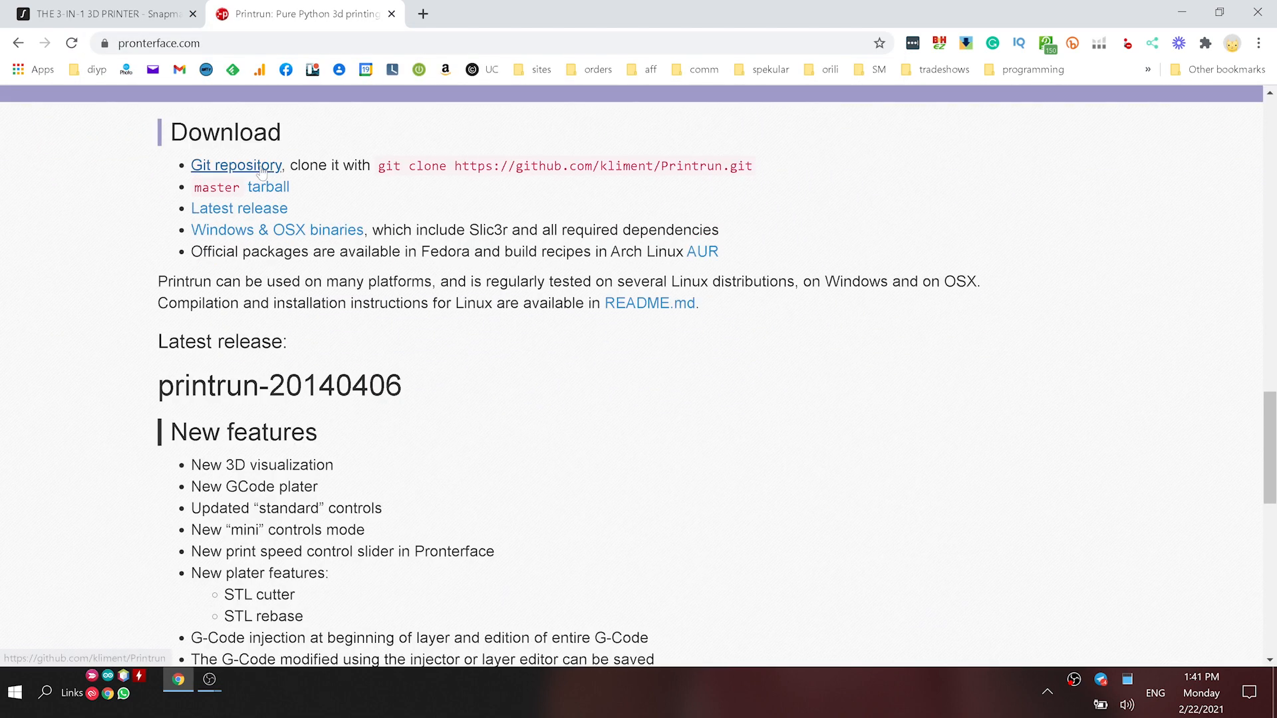
click(235, 166)
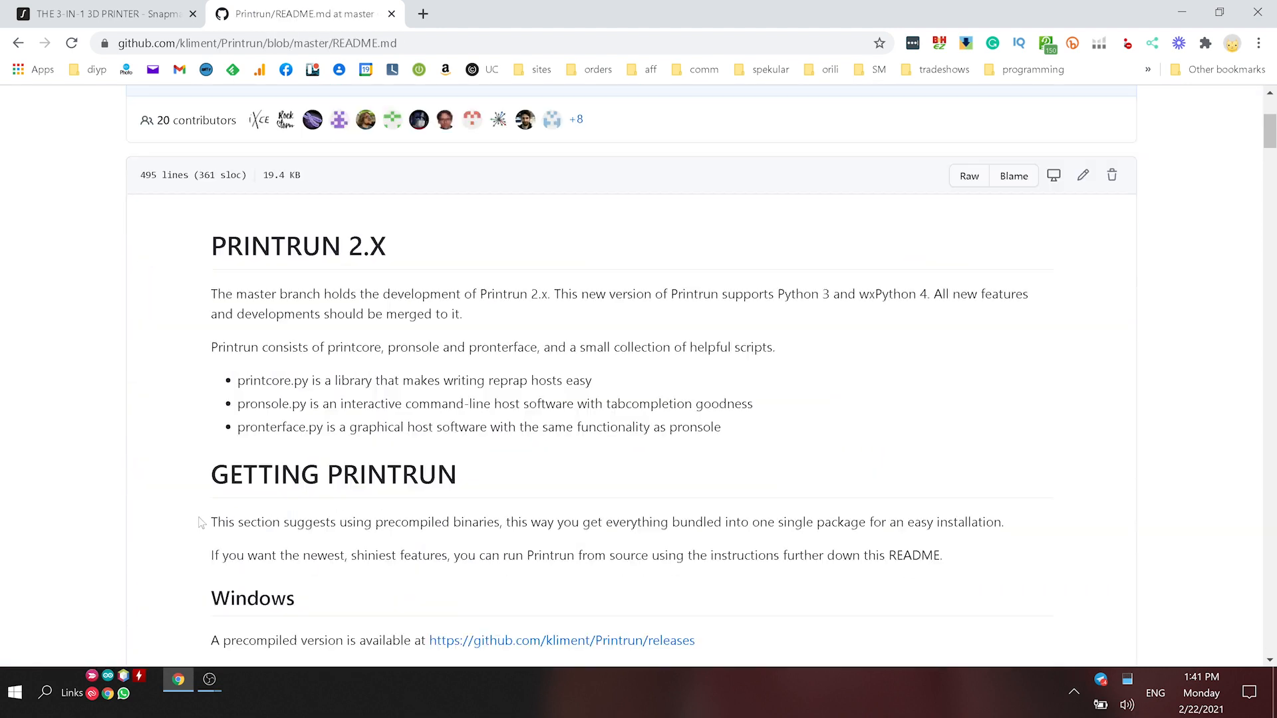
click(561, 640)
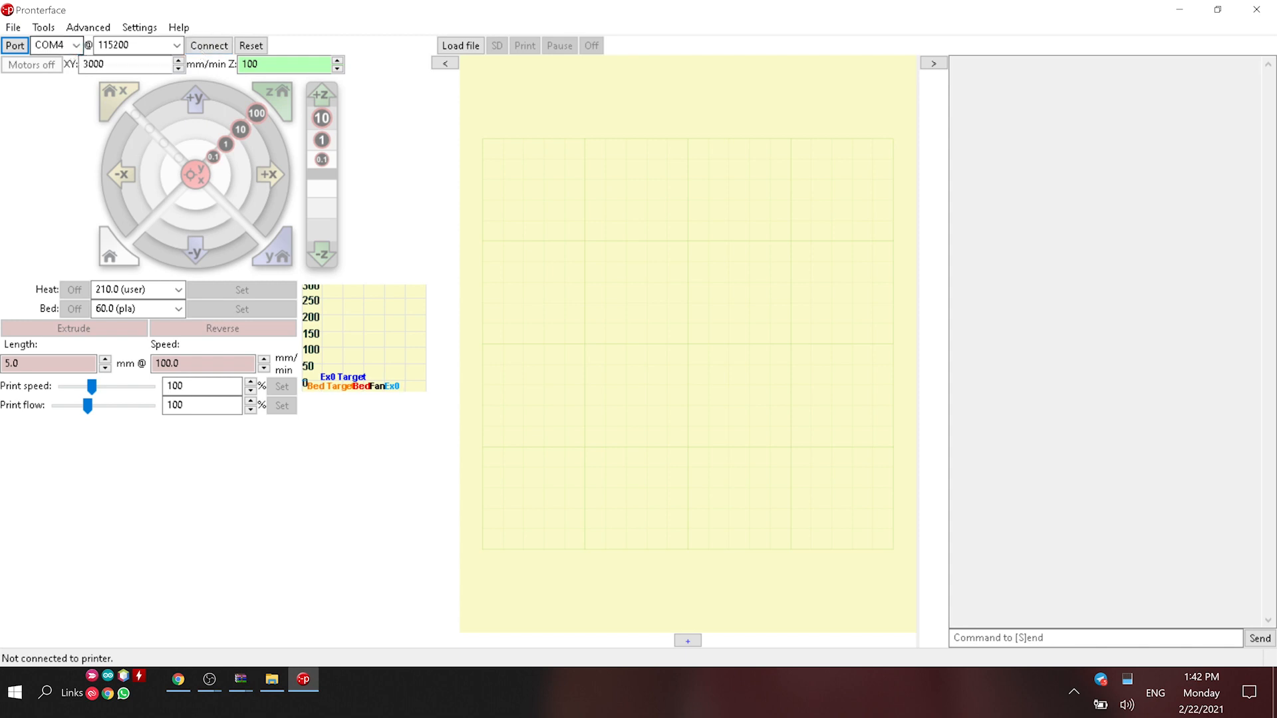
mouse_move(209, 44)
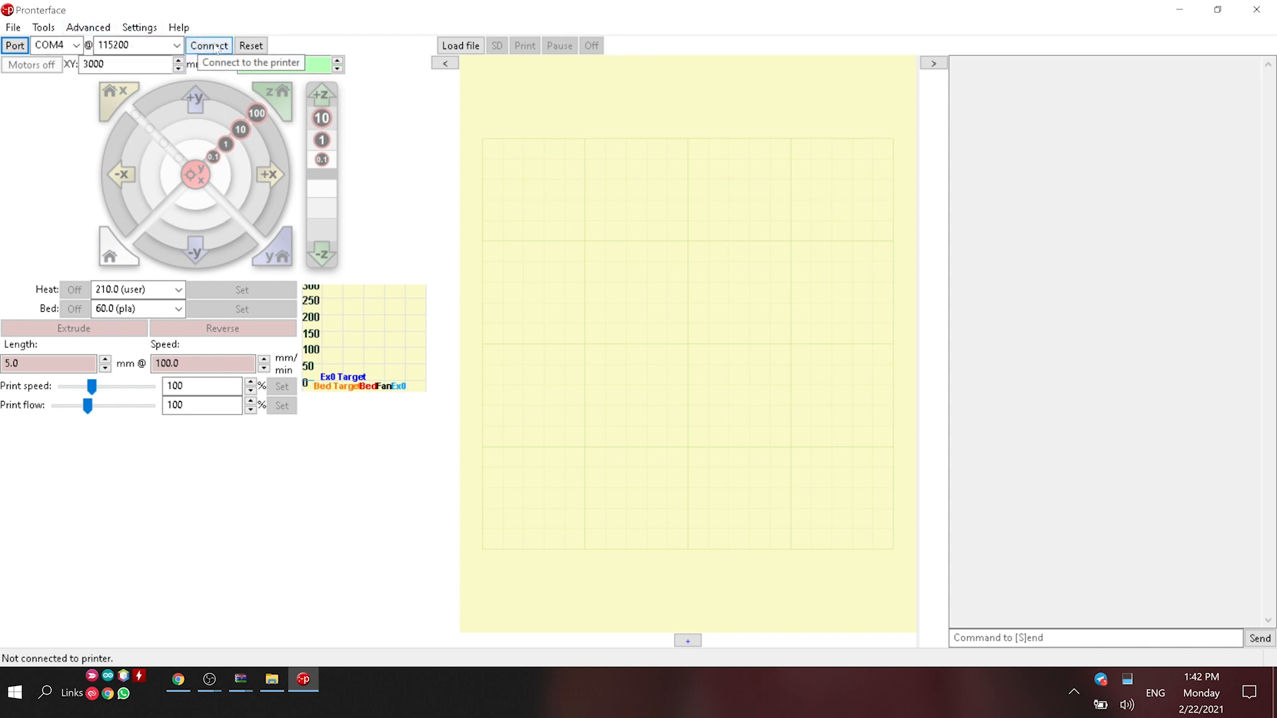
Connect Pronterface to the printer, query runout status with M412, then send M412 S0.
click(208, 45)
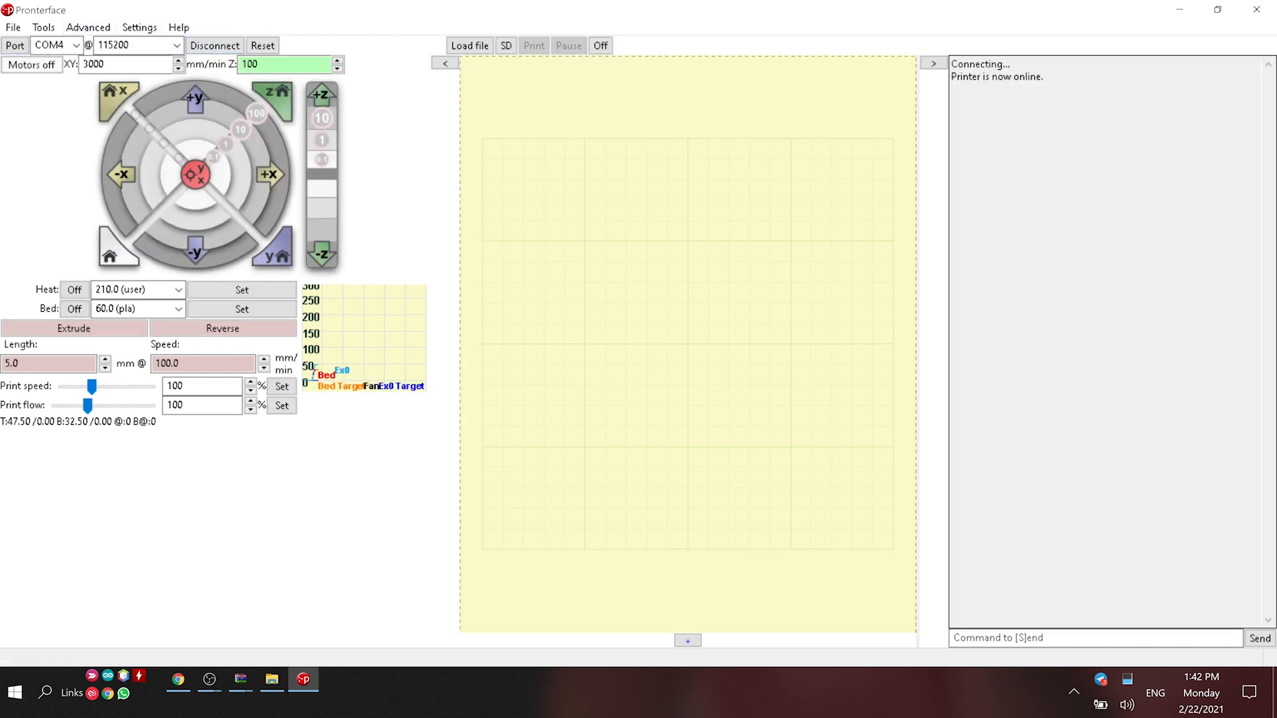
text(M412)
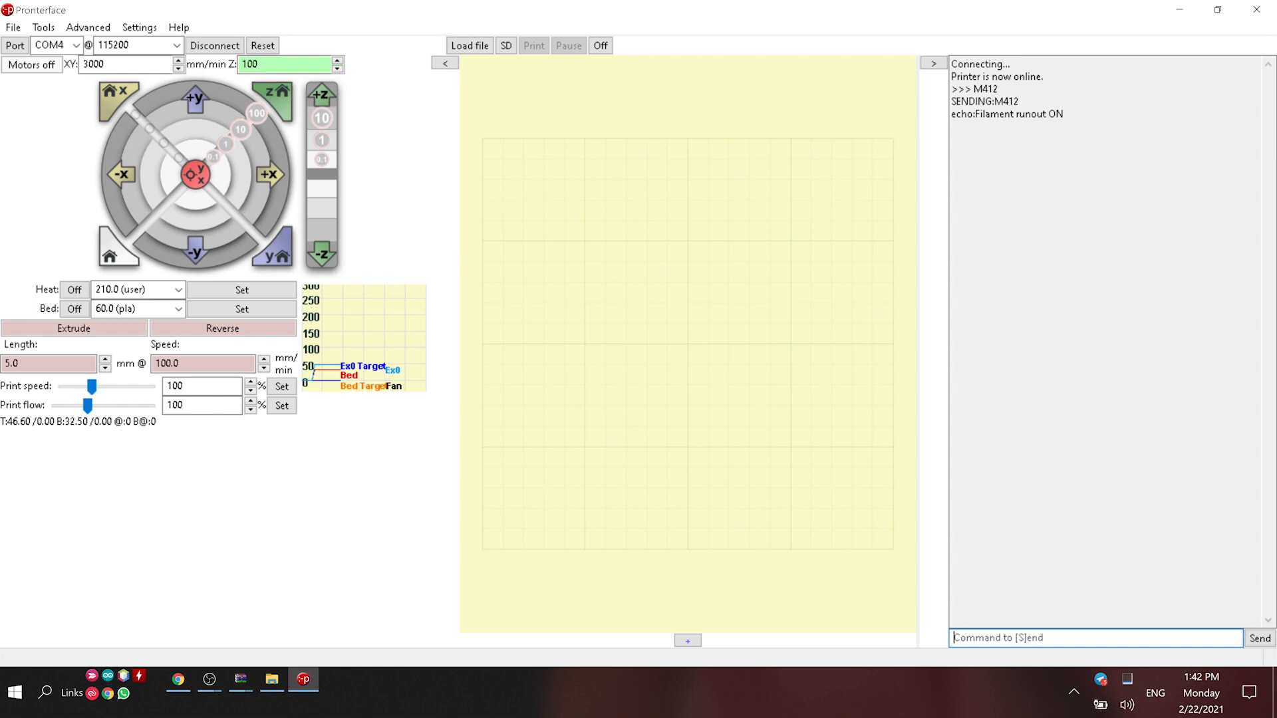
text(M412)
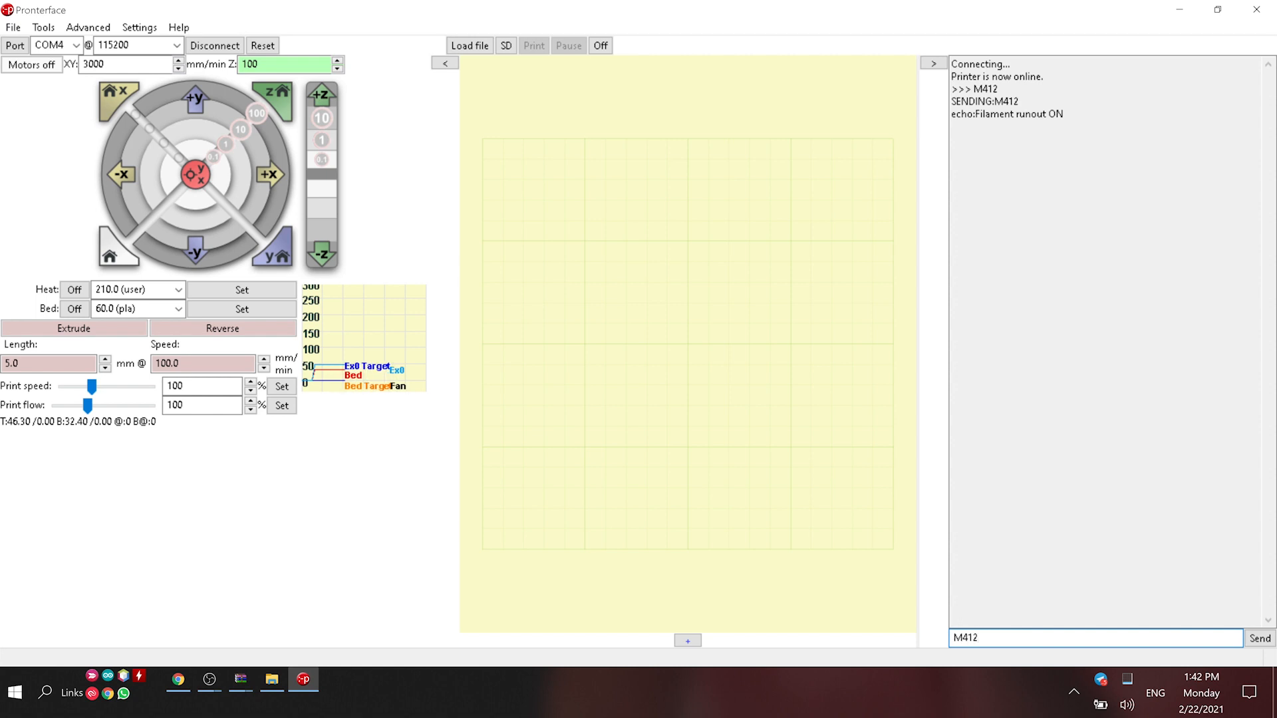
text(S0)
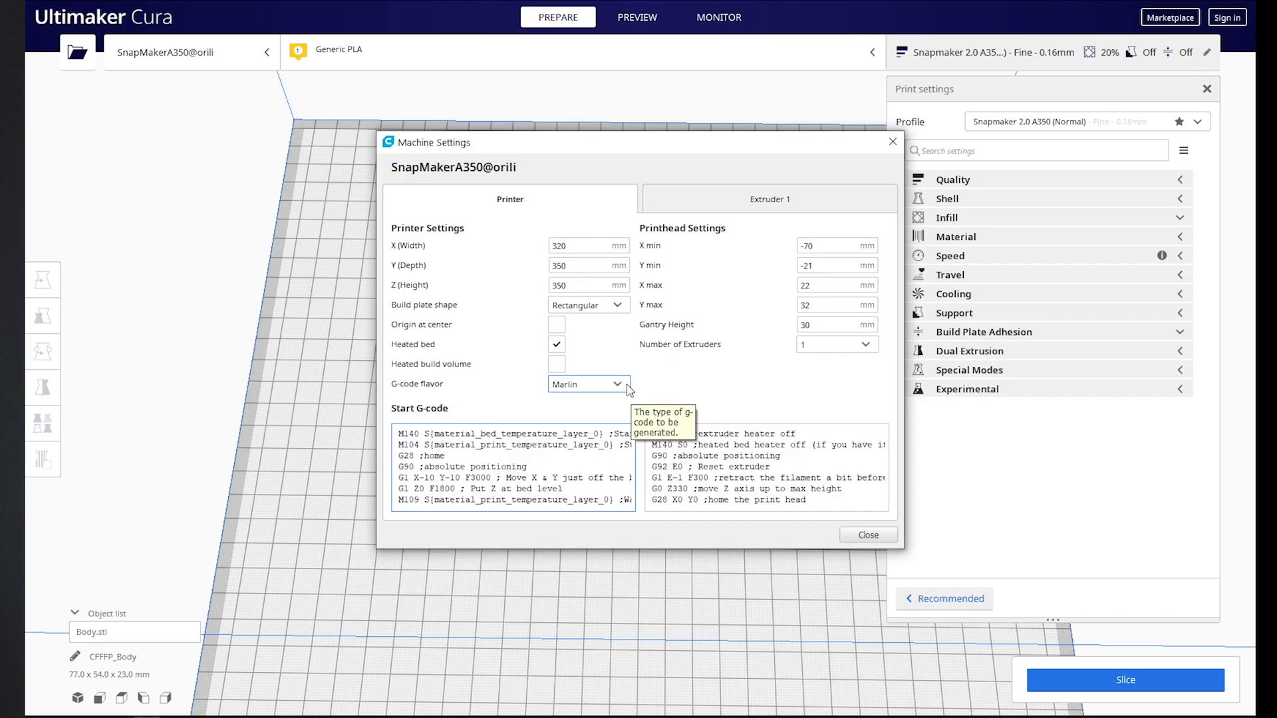
Type 'M412 S0 ;stop the filament sensor' into the Start G-code after G90.
text(M412 S0 ;stop the)
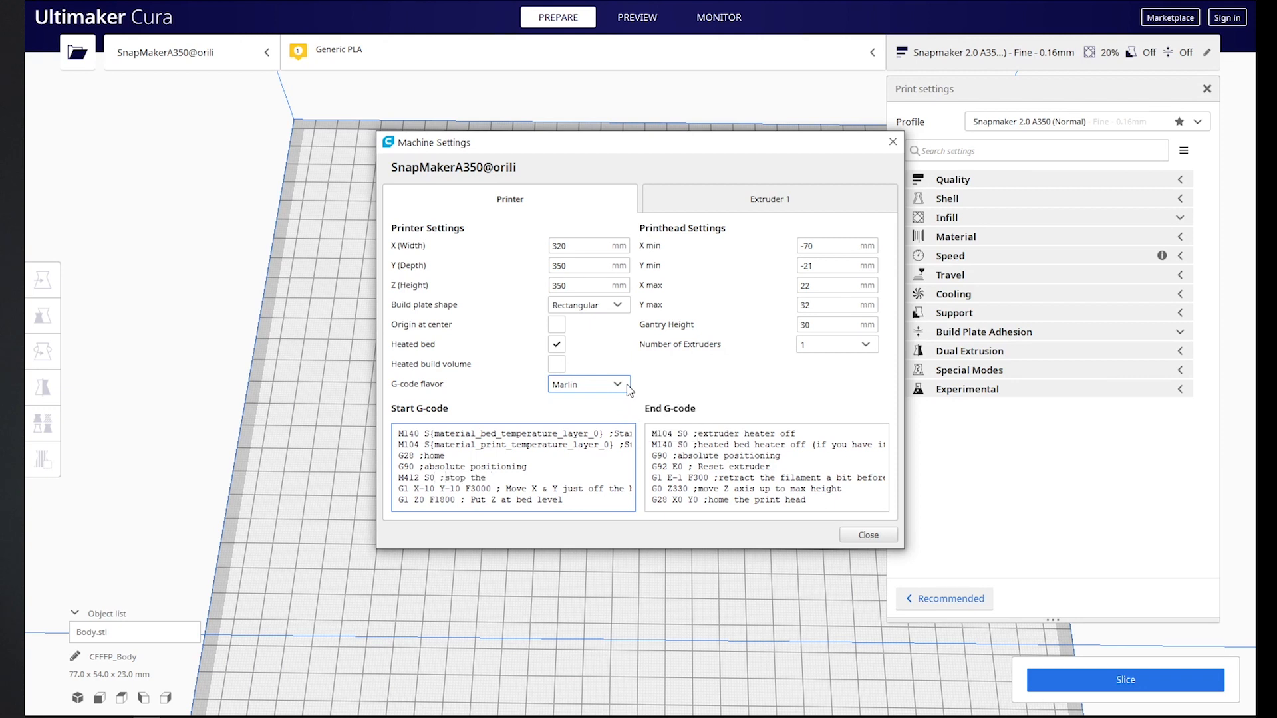
text(filament senso)
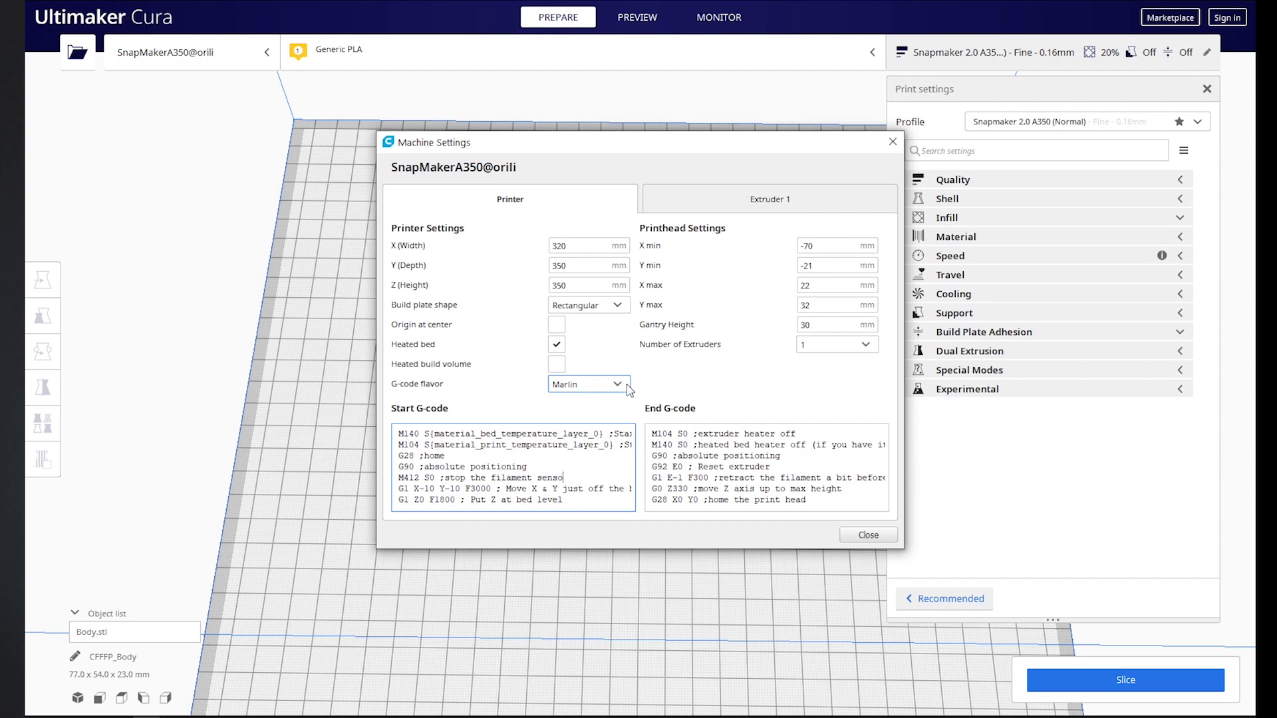